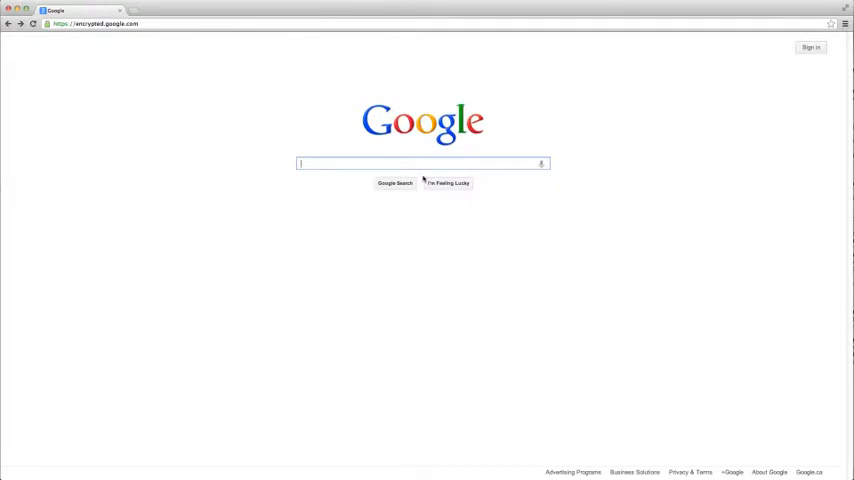
mouse_move(165, 65)
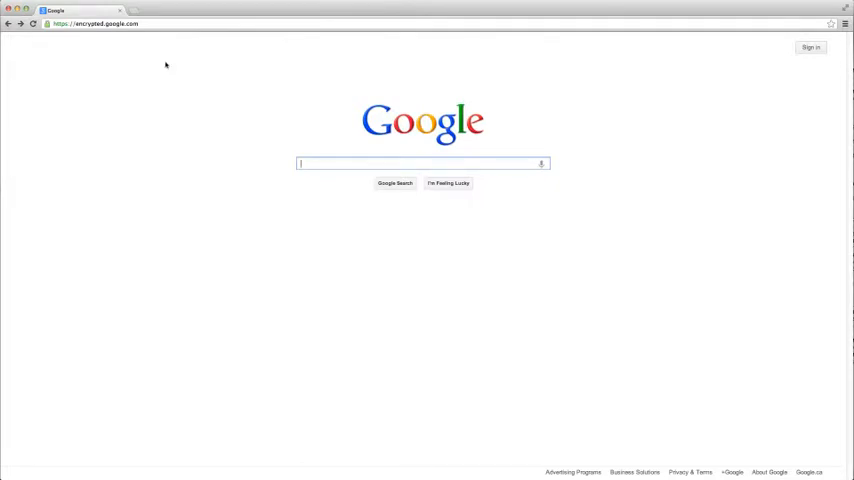
Navigate to reaper.fm/download from the Google home page
left_click(95, 23)
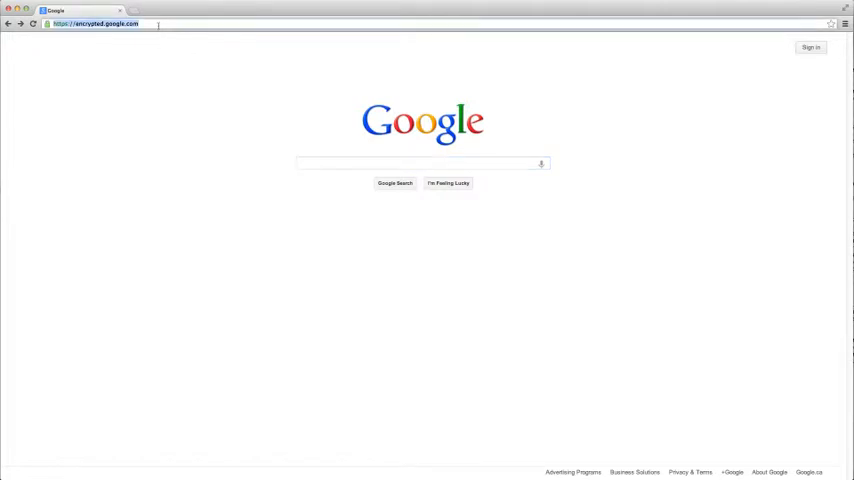
type("reaper.fm")
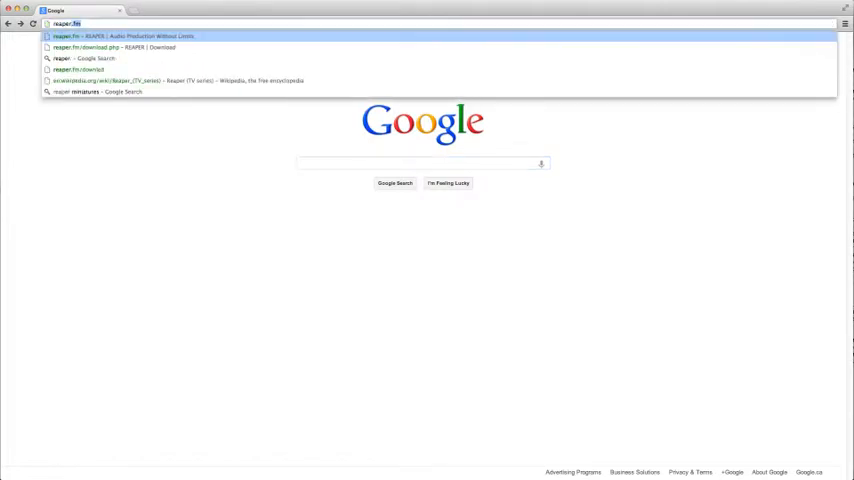
type("/d")
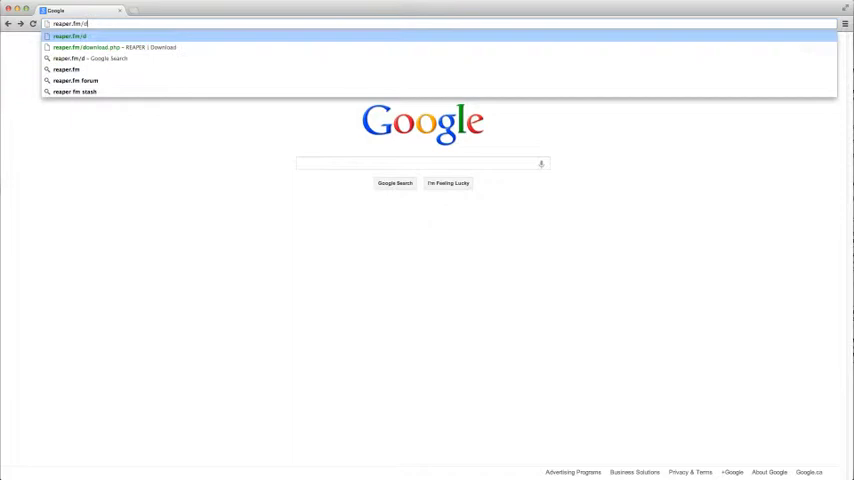
type("ownload.php")
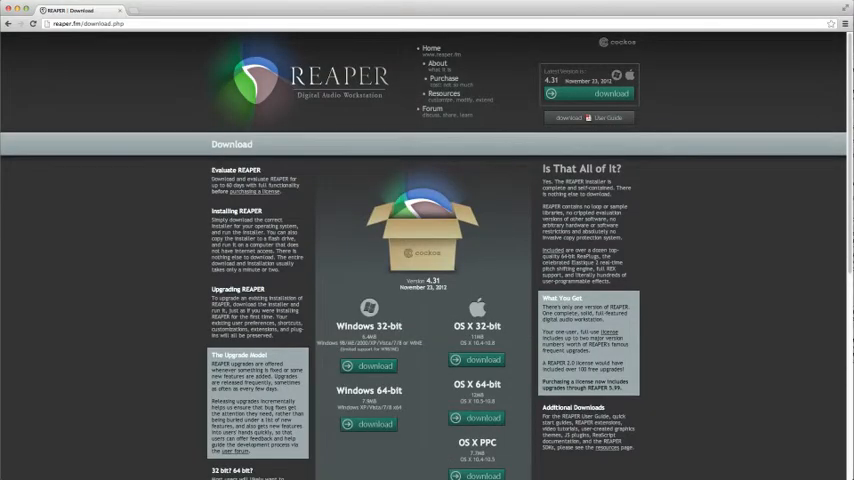
mouse_move(154, 71)
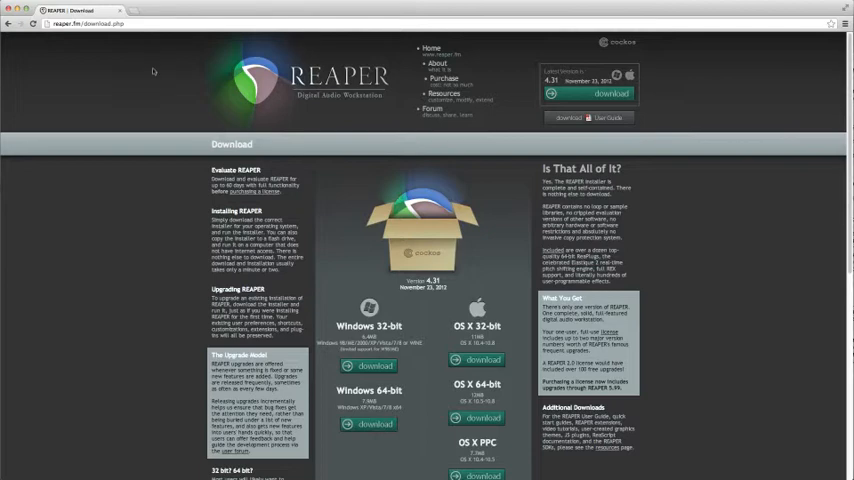
Download the OS X 64-bit REAPER installer from the download page
scroll("down", 3)
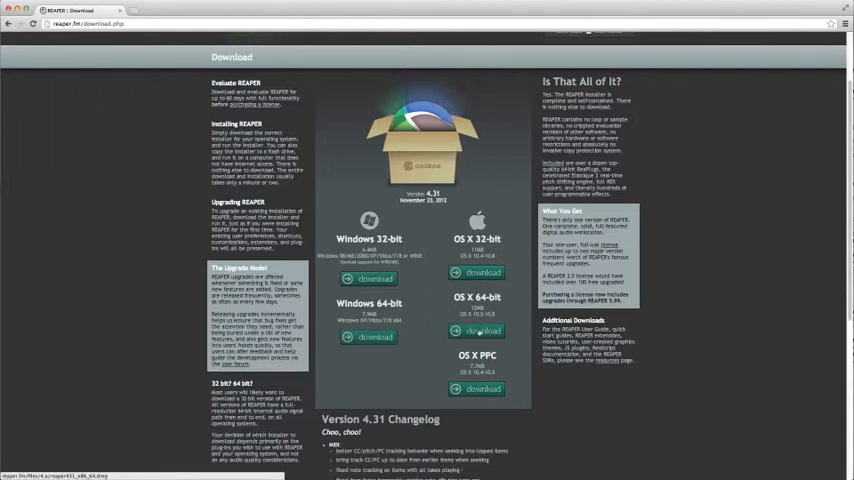
left_click(483, 331)
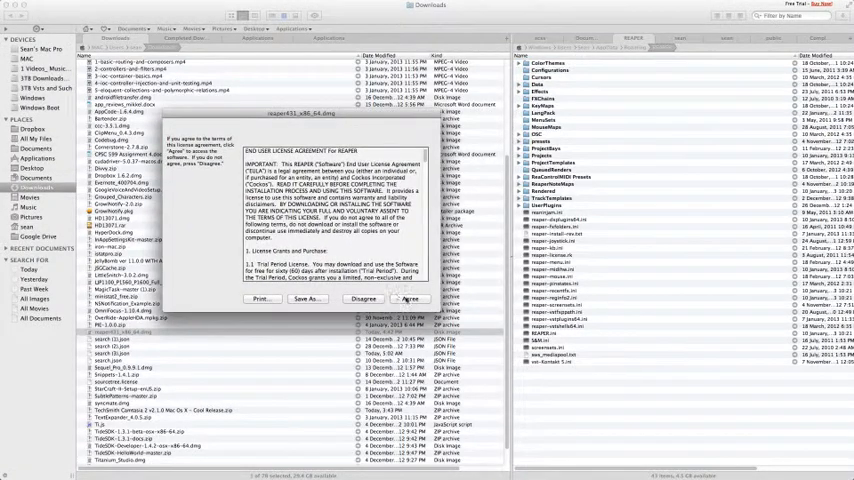
Agree to the license for reaper431_x86_64.dmg, mounting the disk image
left_click(409, 299)
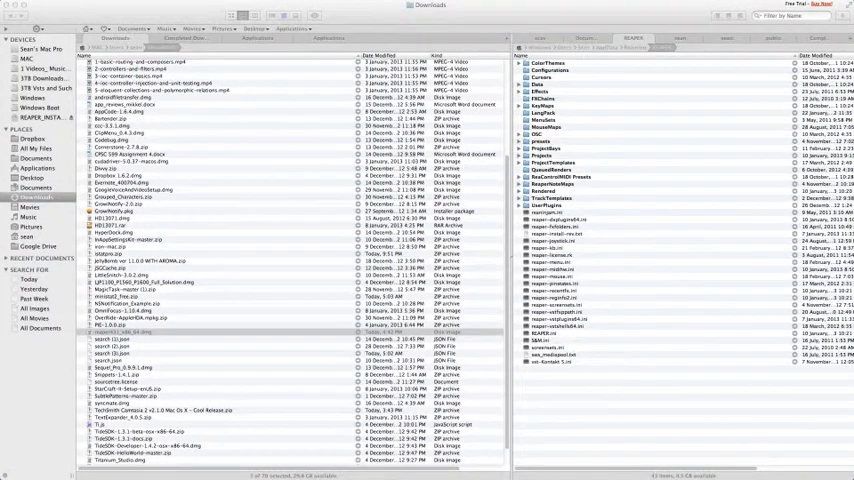